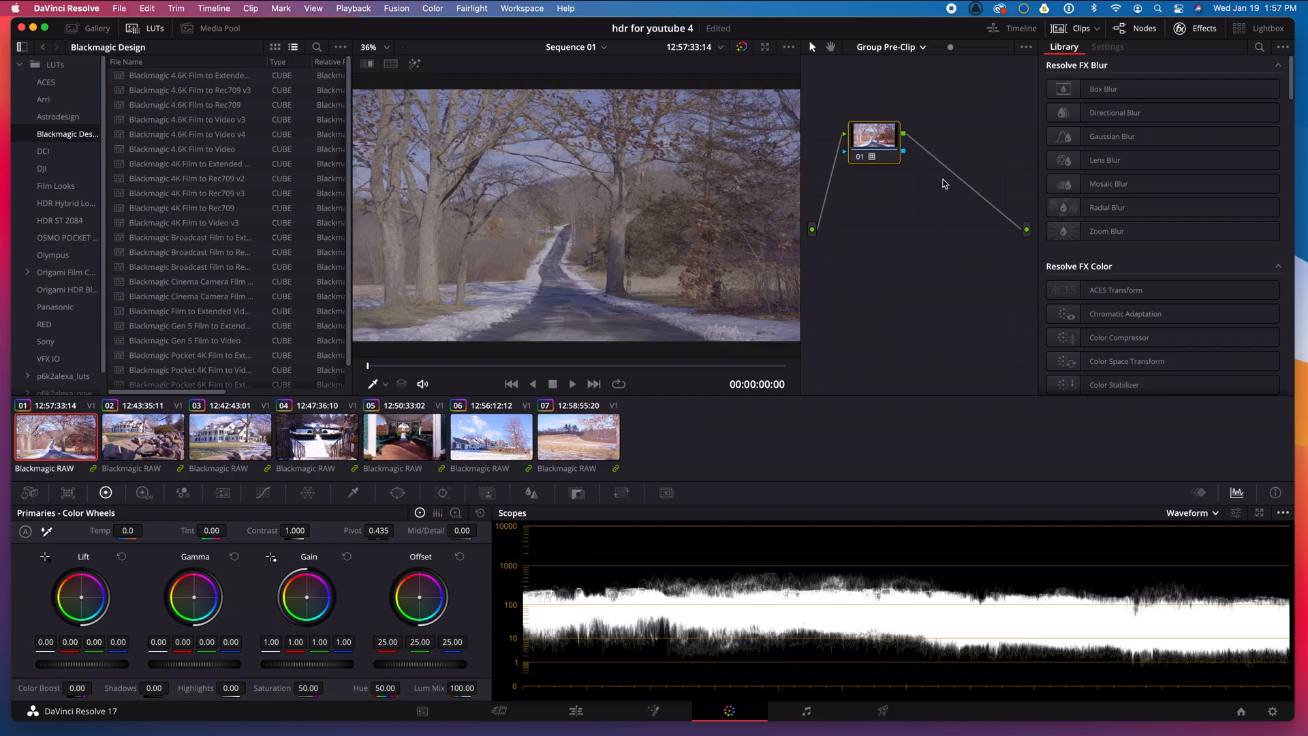
- Switch the Color page to the HDR color wheels showing Dark, Shadow, Light and Global zones
{"action": "left_click", "coordinate": [890, 47]}
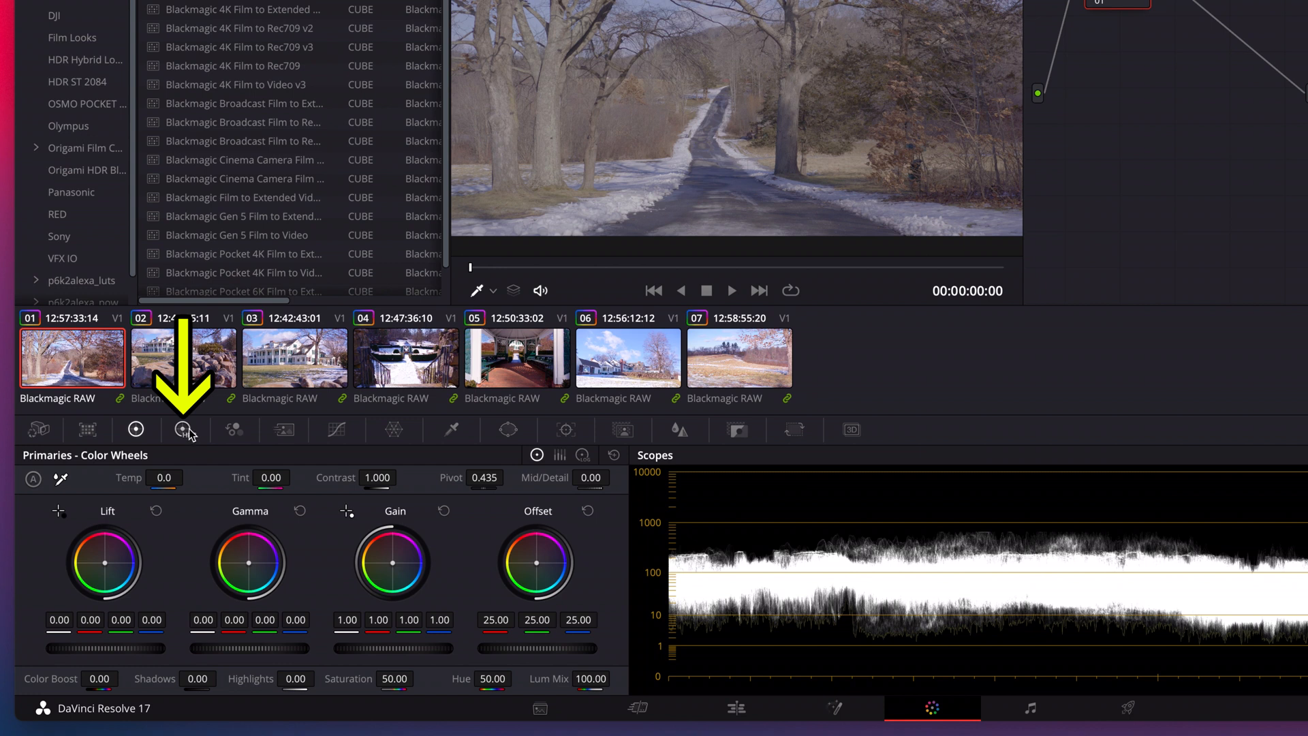
{"action": "left_click", "coordinate": [184, 429]}
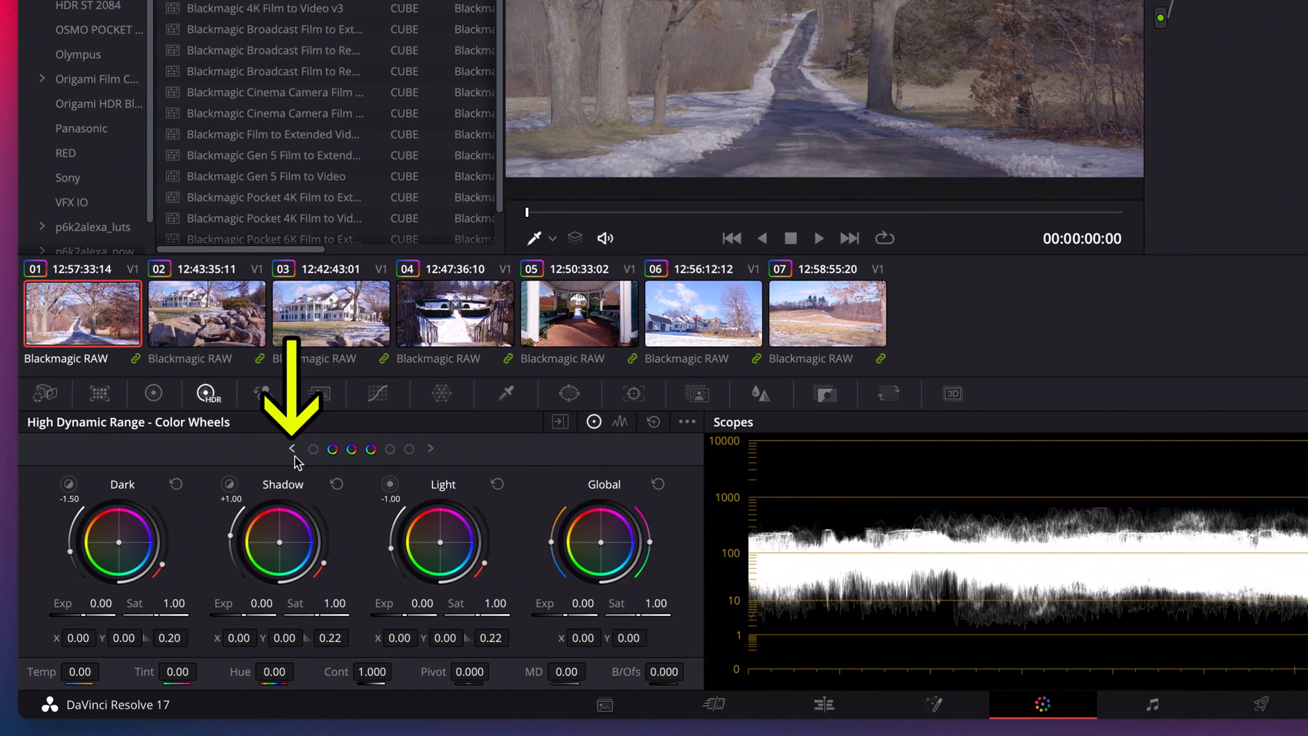
- Page the HDR wheels to the brighter zones: Light, Highlight, Specular and Global
{"action": "left_click", "coordinate": [291, 449]}
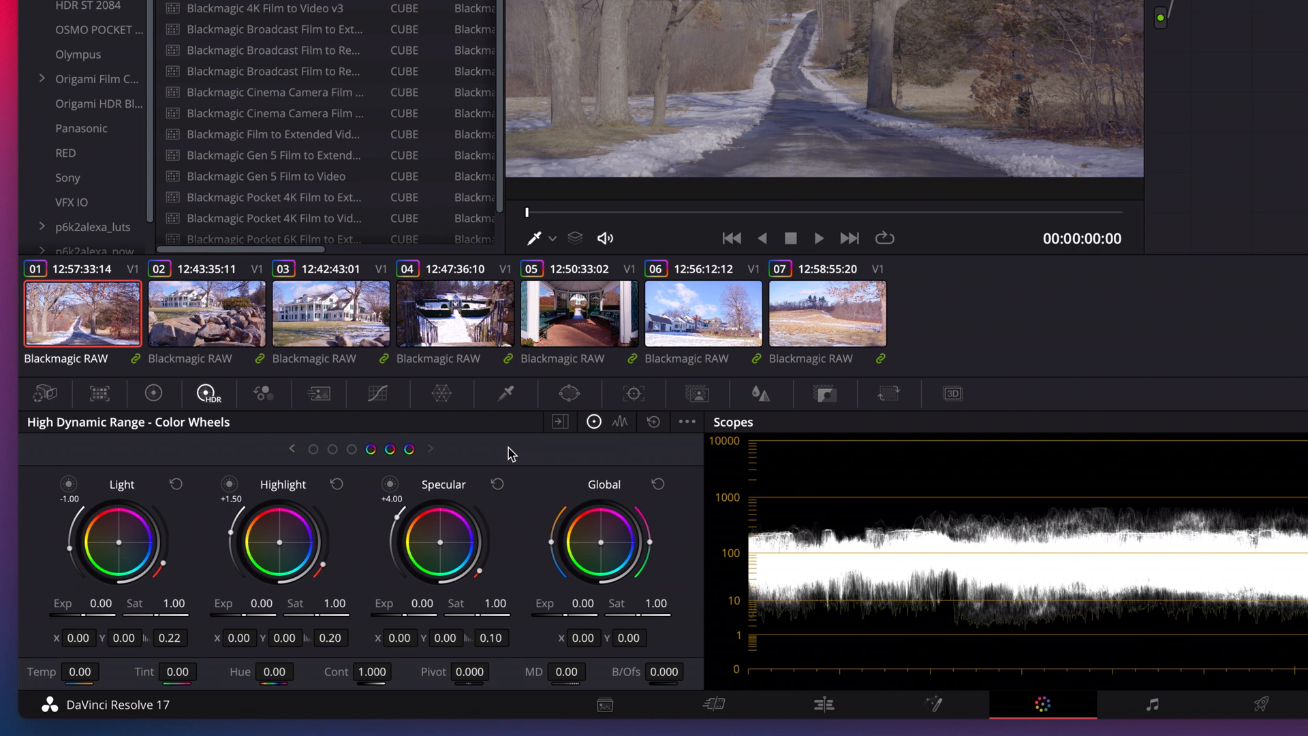
{"action": "mouse_move", "coordinate": [631, 468]}
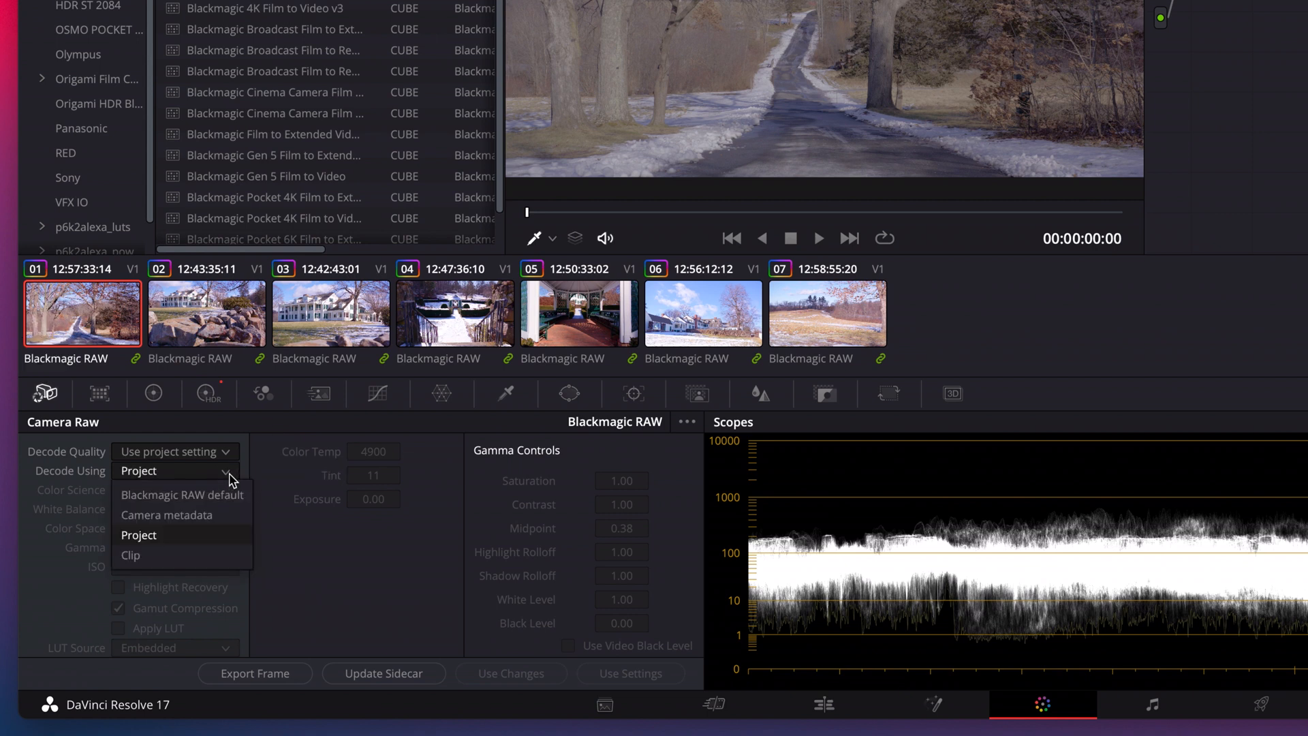
- Set Camera Raw to decode per clip with Daylight white balance at 5500 K
{"action": "left_click", "coordinate": [131, 554]}
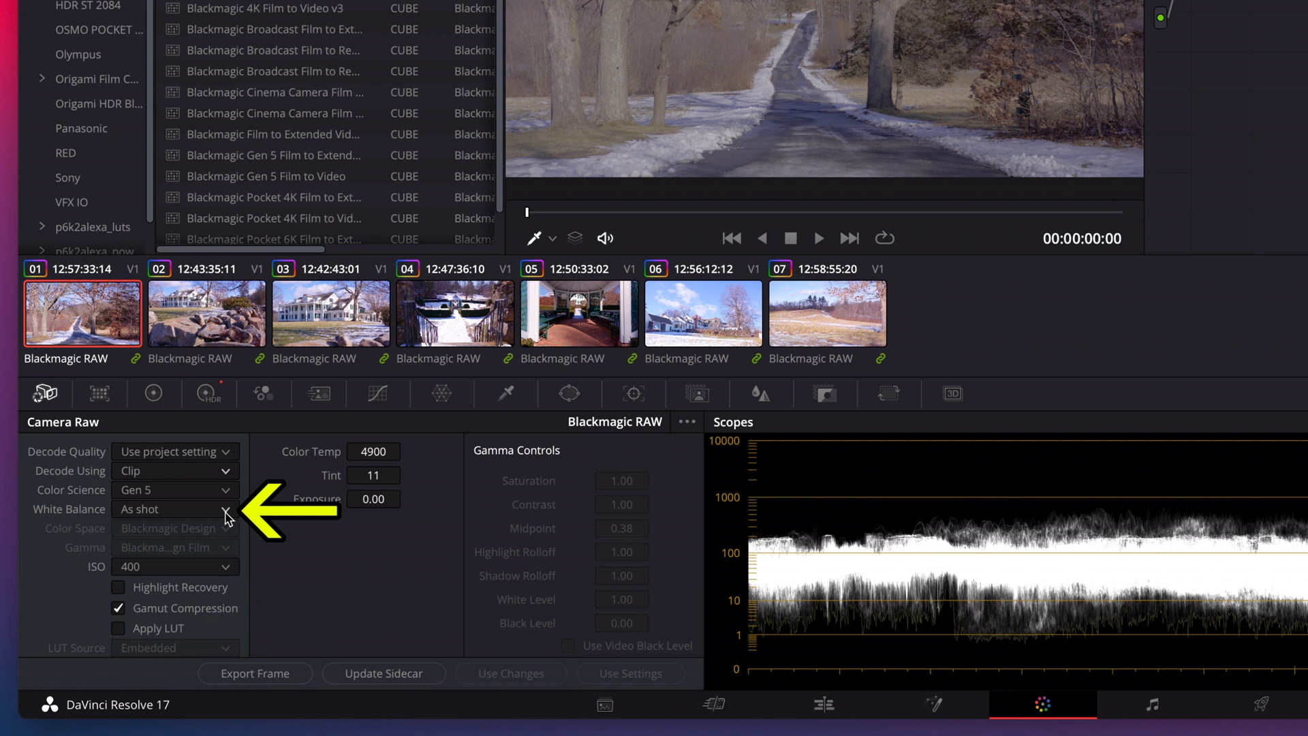
{"action": "left_click", "coordinate": [175, 508]}
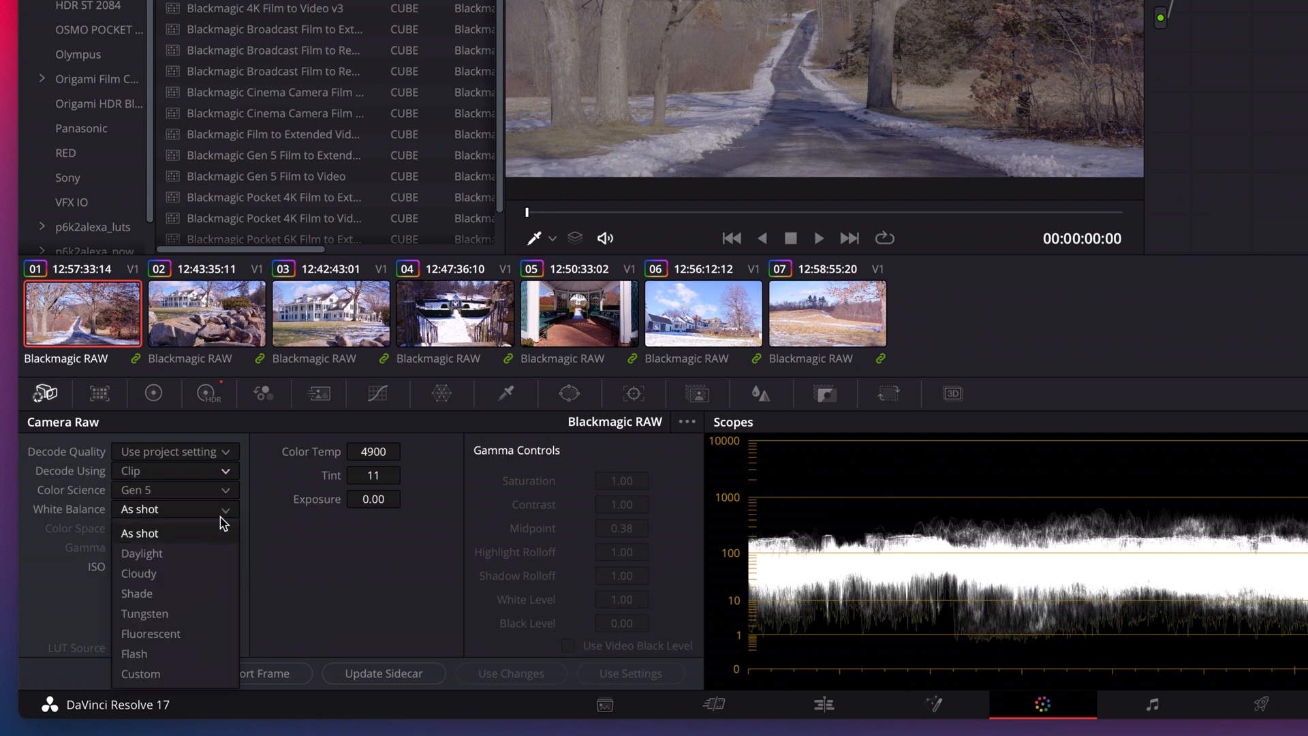
{"action": "left_click", "coordinate": [142, 553]}
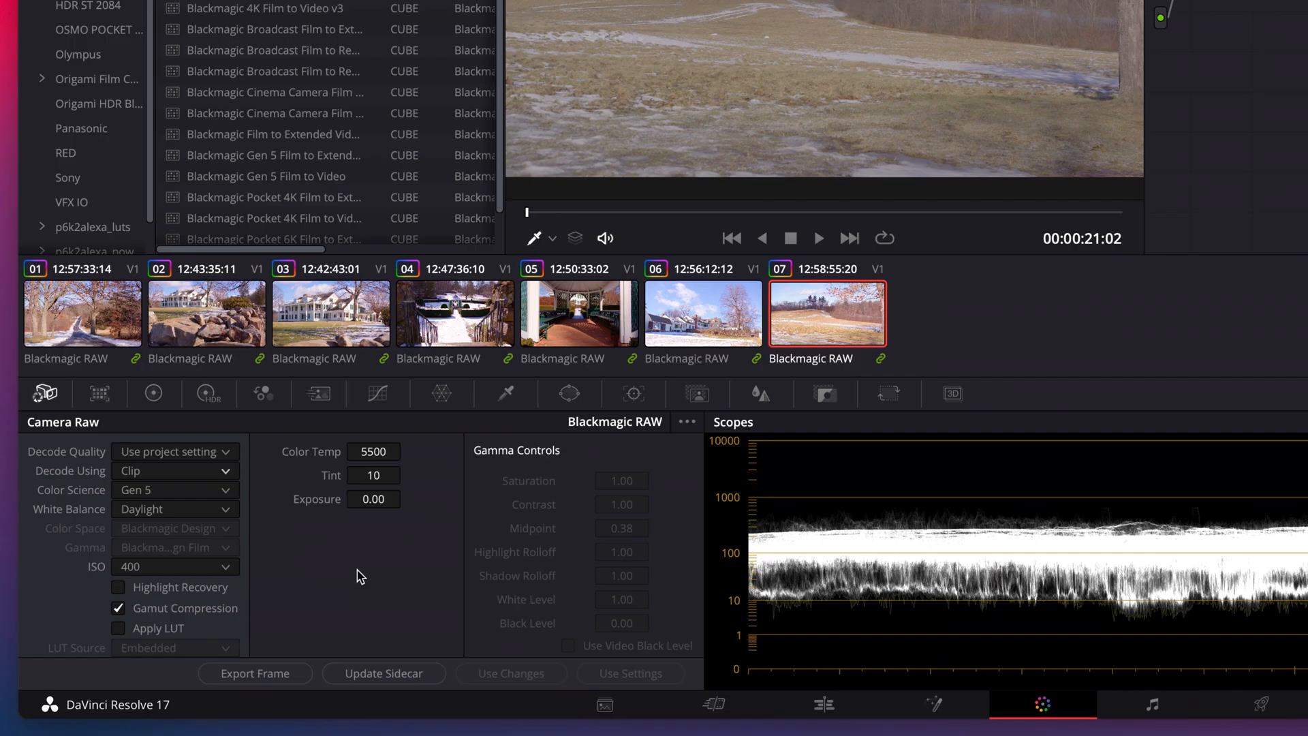
- Select the second rocks clip and list its ISO values, currently 400
{"action": "left_click", "coordinate": [205, 313]}
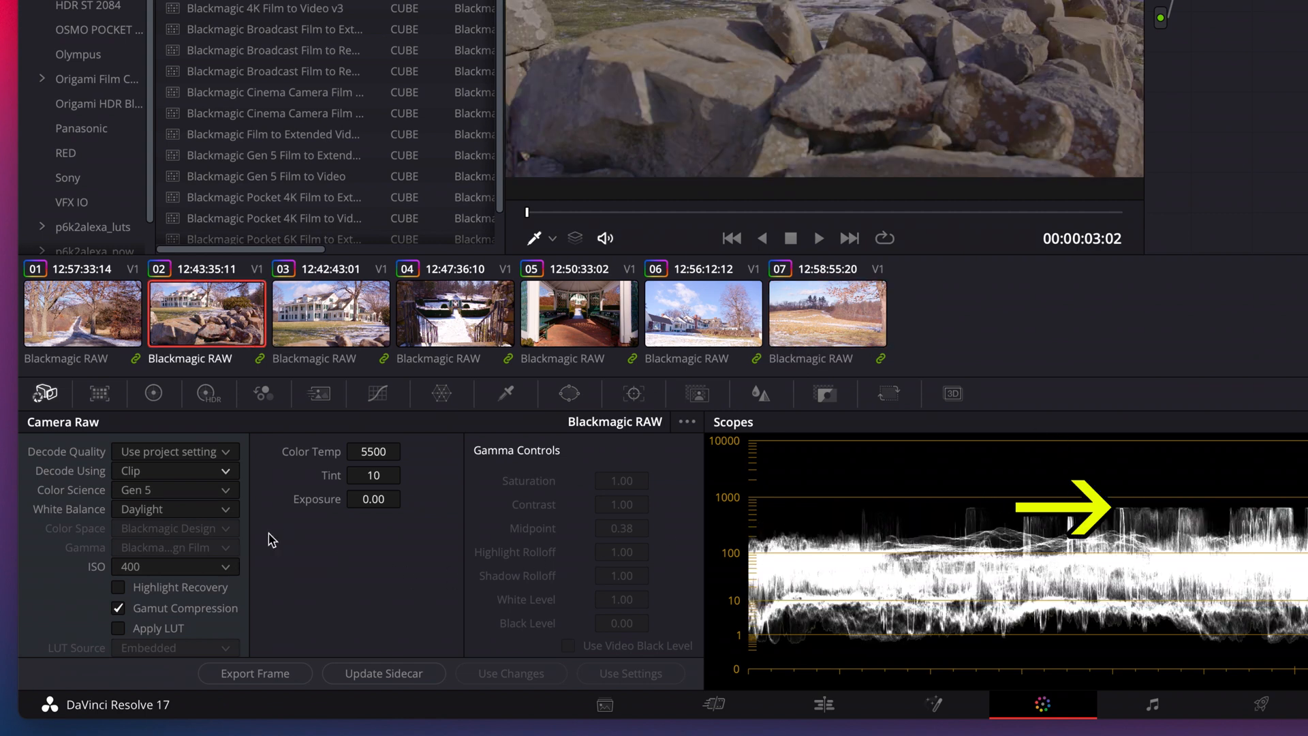
{"action": "mouse_move", "coordinate": [236, 567]}
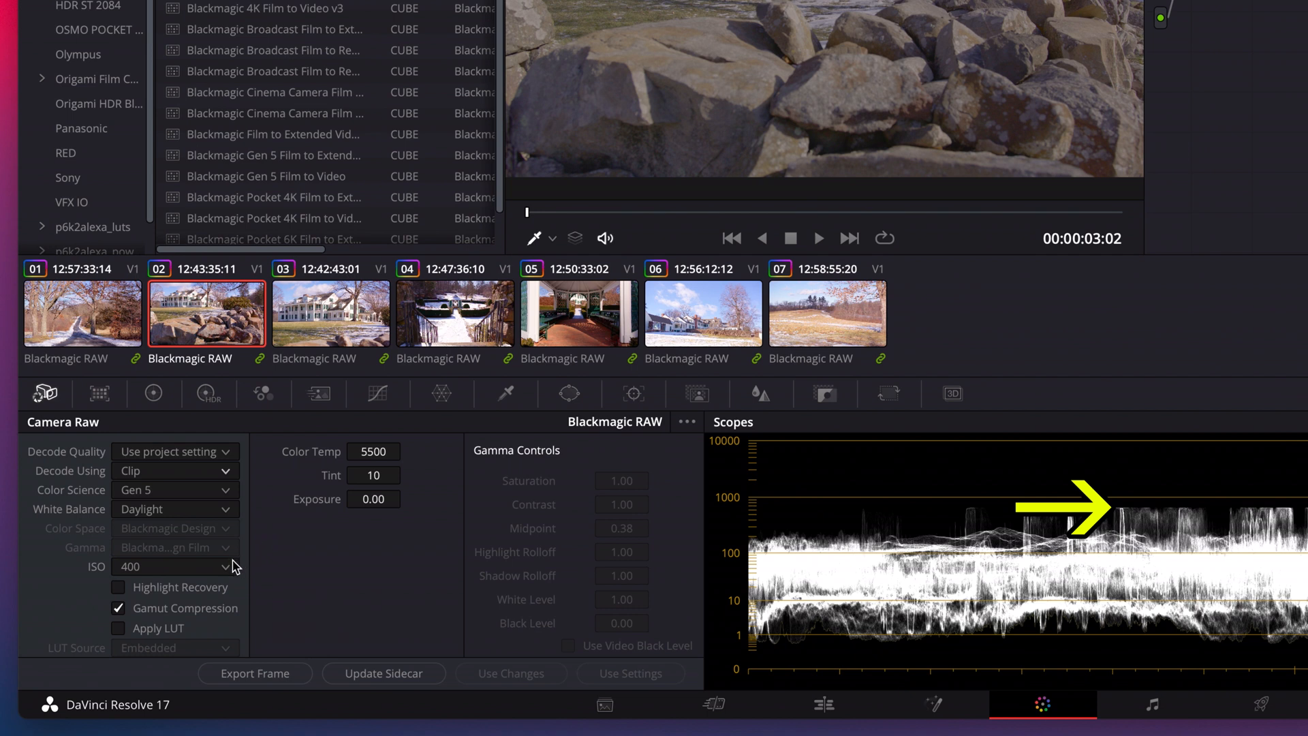
{"action": "left_click", "coordinate": [176, 567]}
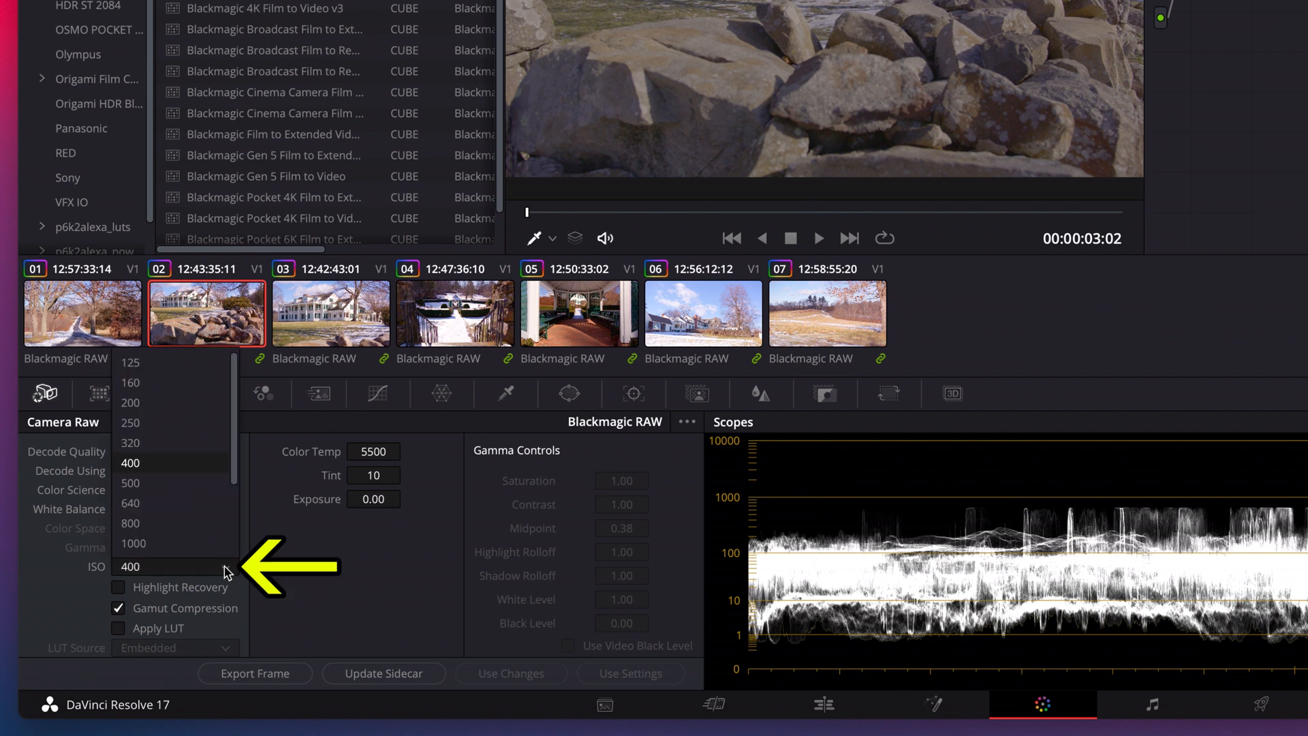